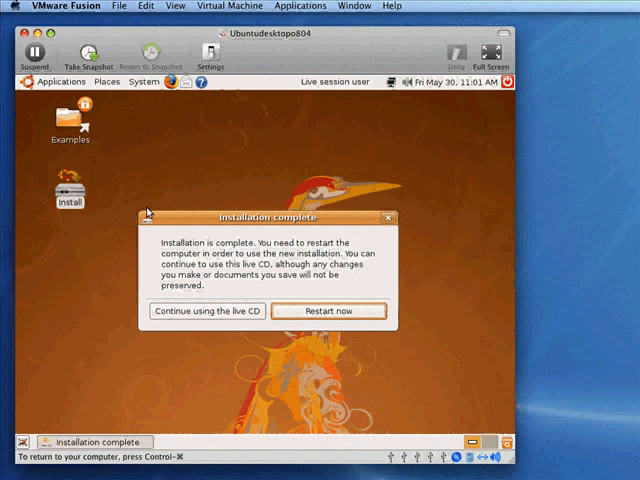
pyautogui.moveTo(160, 157)
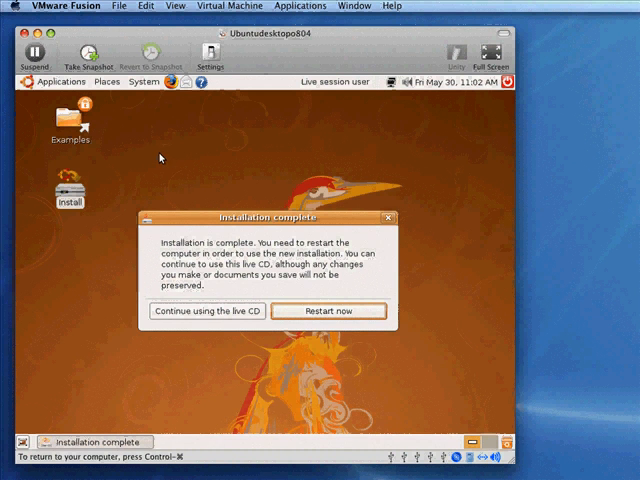
pyautogui.moveTo(328, 310)
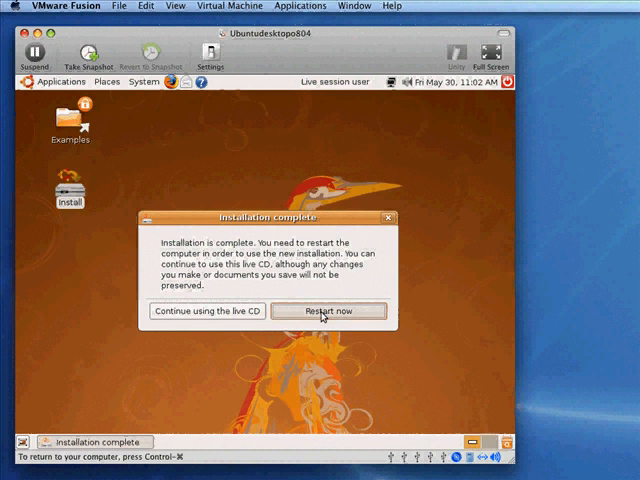
# Step: Restart the newly installed Ubuntu VM from the Installation complete dialog
pyautogui.click(327, 311)
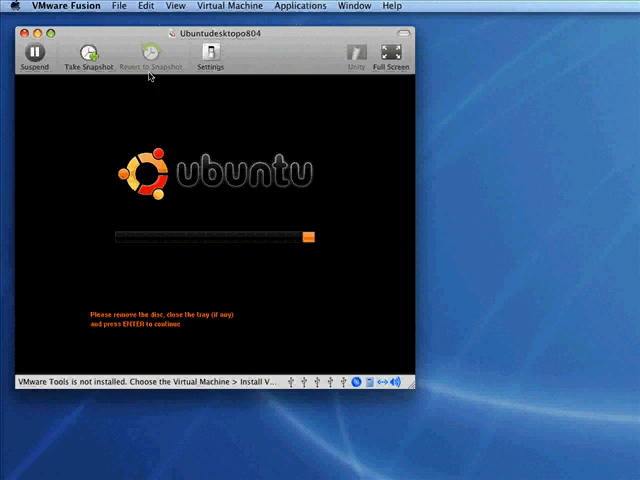
# Step: Set the VM's CD/DVD drive to the physical drive instead of the Ubuntu disc image
pyautogui.click(211, 55)
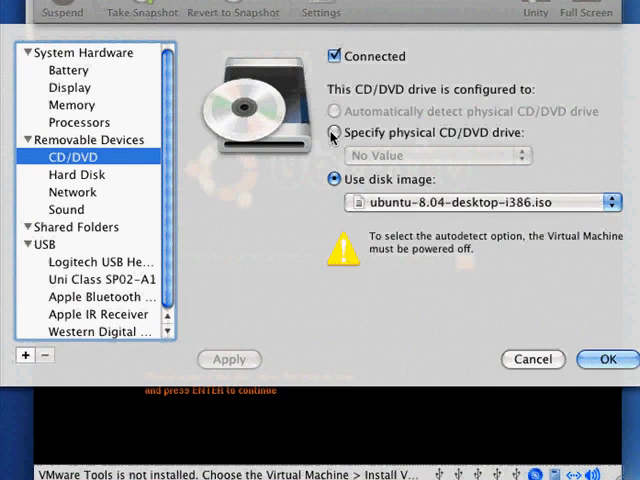
pyautogui.click(335, 133)
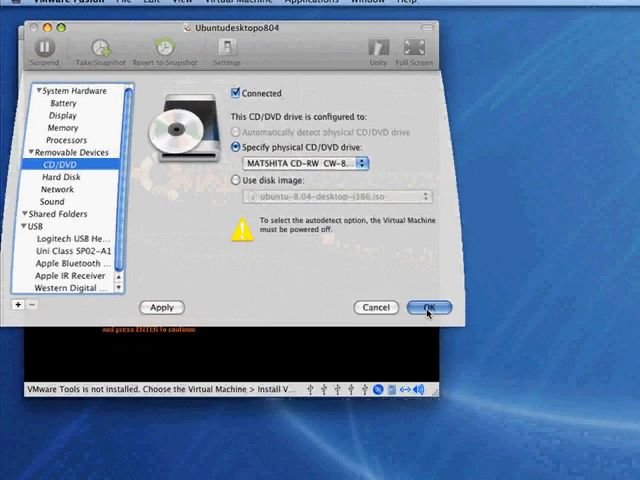
pyautogui.click(430, 307)
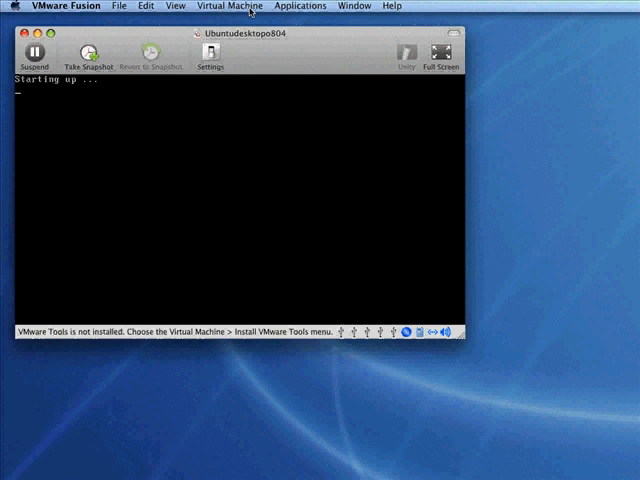
# Step: Click into the VM window and let Ubuntu boot to the username prompt
pyautogui.click(229, 5)
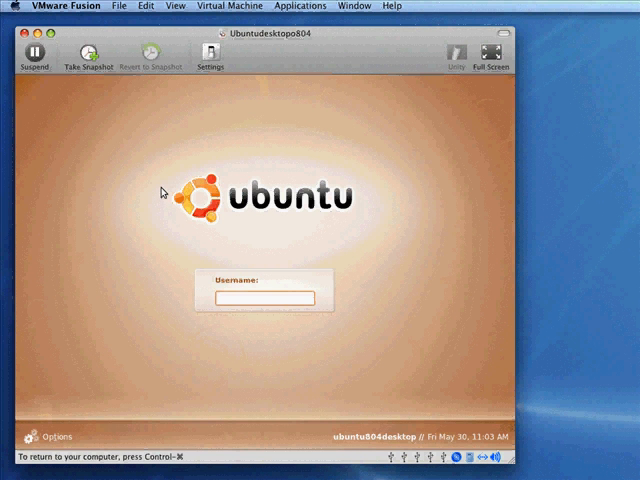
# Step: Submit the username and password at the Ubuntu login screen
pyautogui.press('Return')
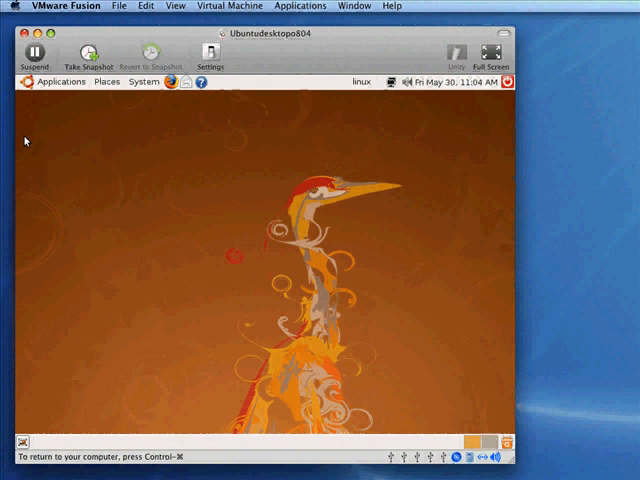
pyautogui.moveTo(84, 125)
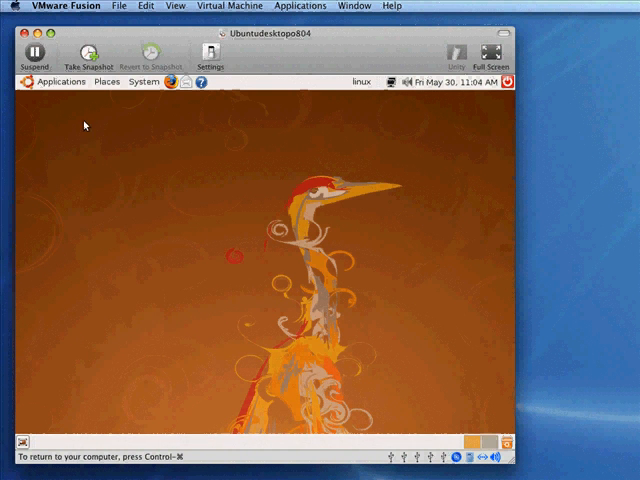
pyautogui.click(144, 82)
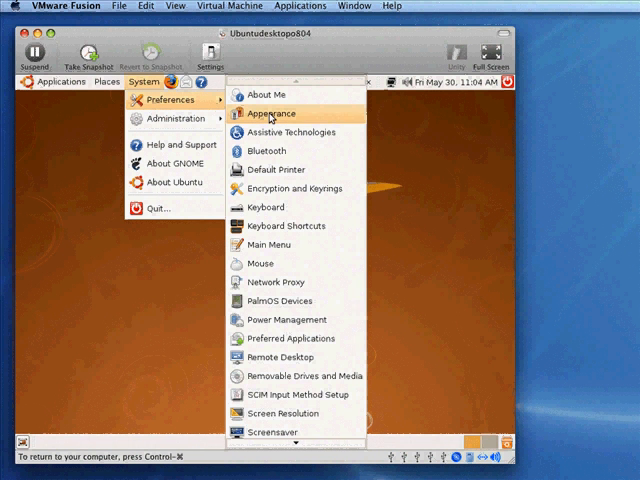
pyautogui.moveTo(271, 113)
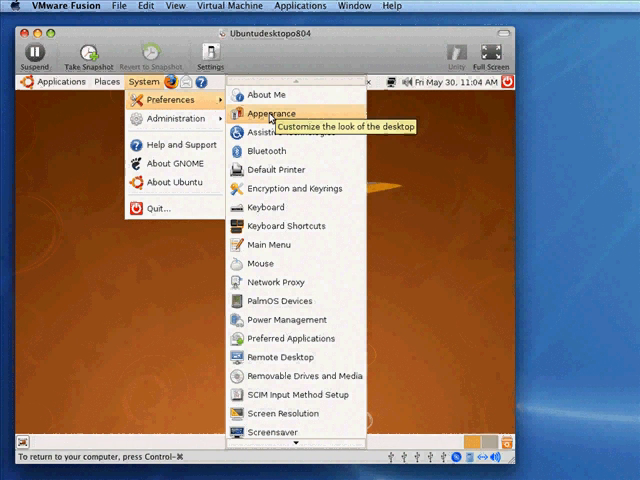
pyautogui.click(271, 113)
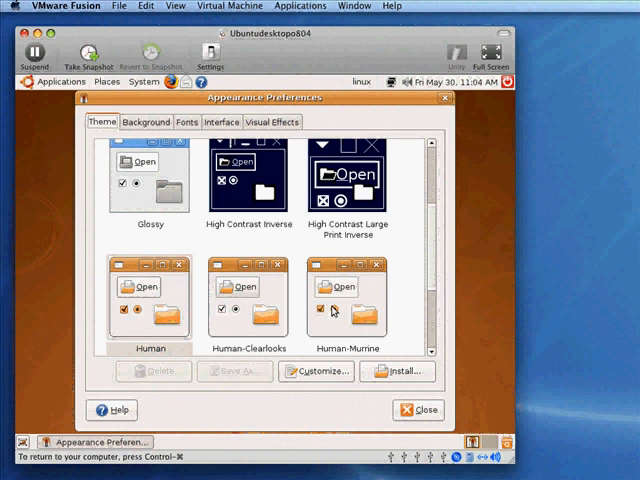
pyautogui.moveTo(280, 240)
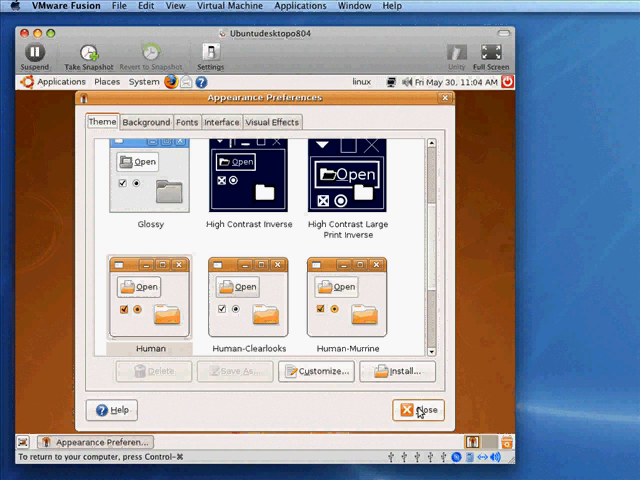
pyautogui.click(143, 81)
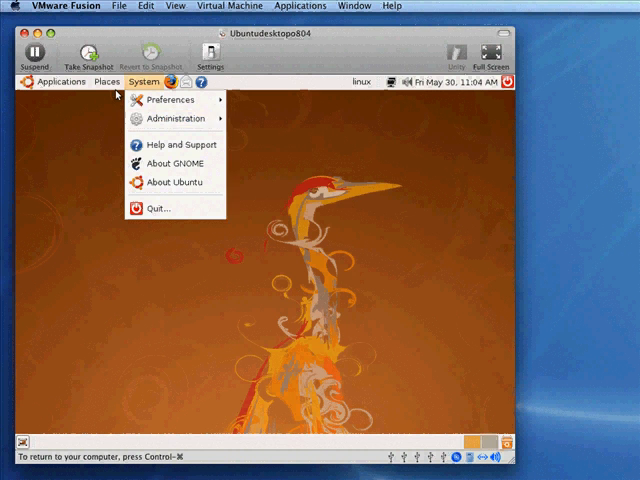
# Step: Browse the Places folders menu, then show the Applications menu categories
pyautogui.click(107, 81)
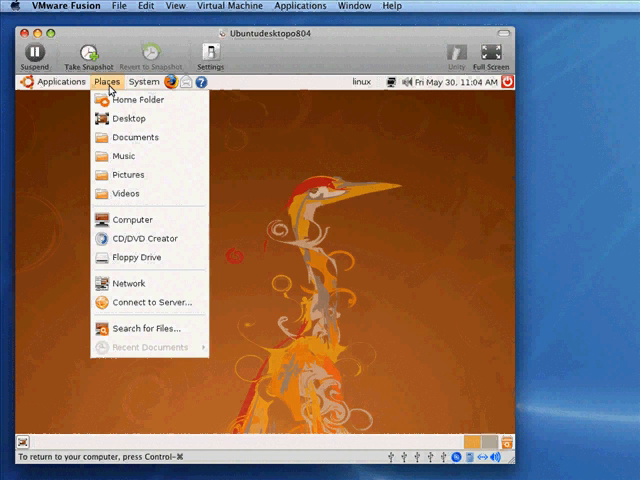
pyautogui.moveTo(135, 137)
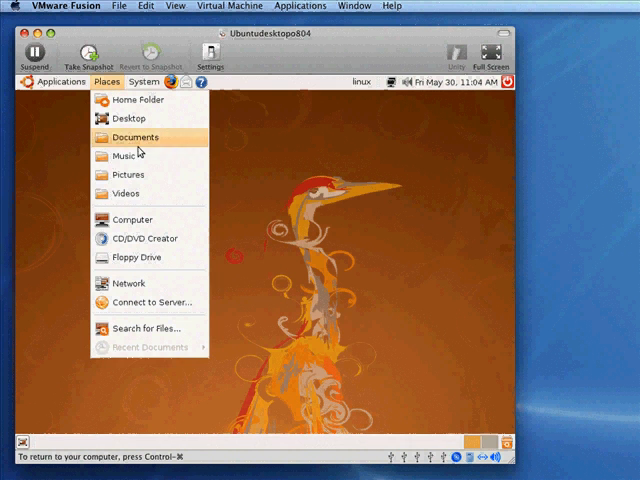
pyautogui.moveTo(125, 193)
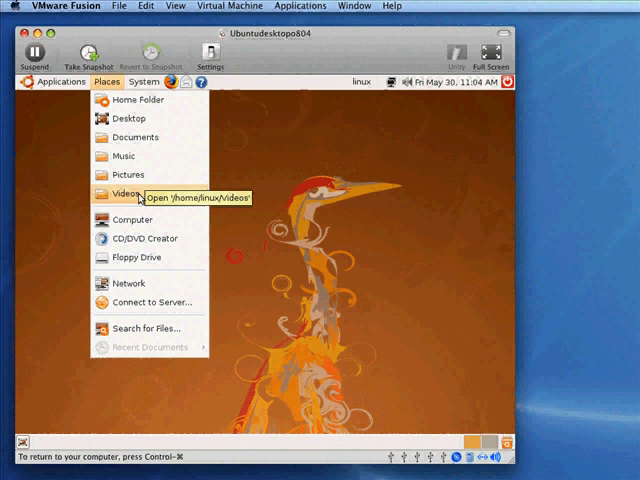
pyautogui.click(57, 81)
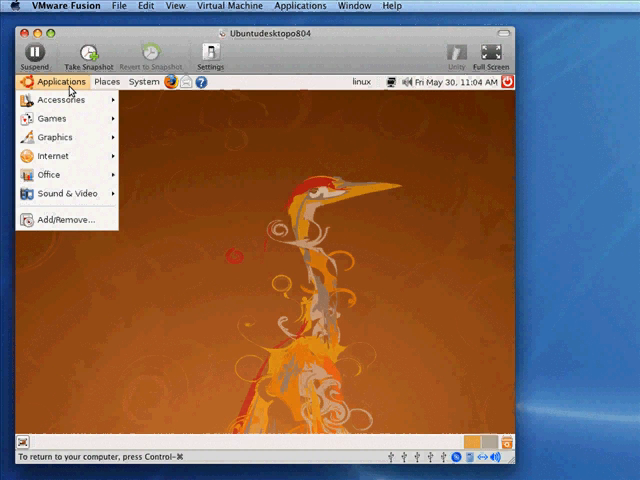
# Step: Browse the Internet and Office submenus, then launch Add/Remove Applications
pyautogui.click(60, 99)
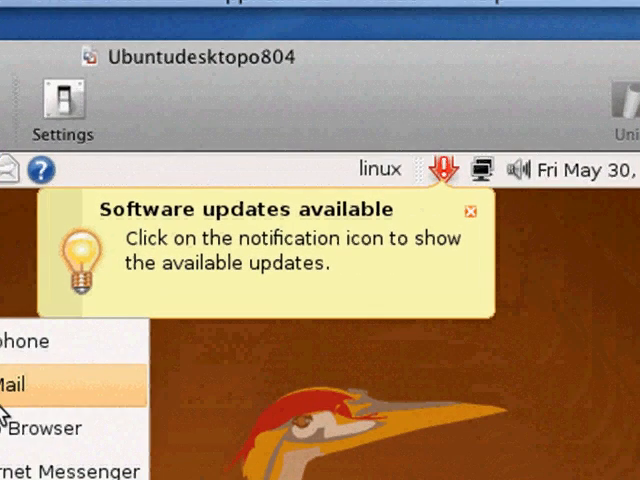
pyautogui.moveTo(288, 270)
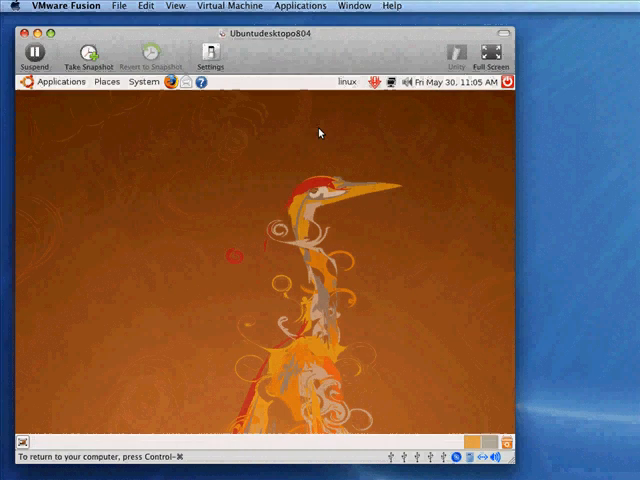
pyautogui.click(61, 81)
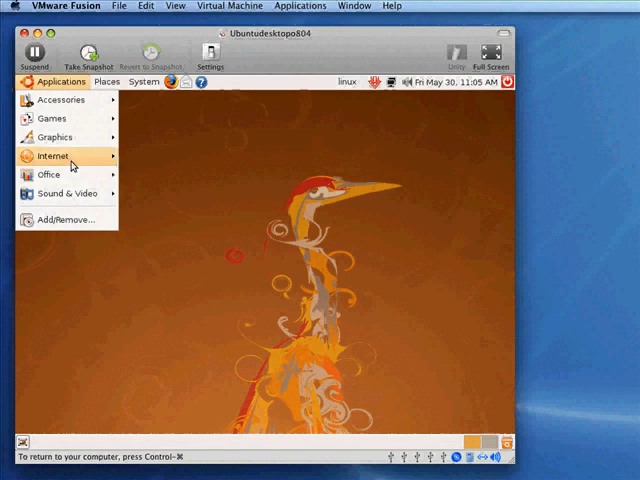
pyautogui.moveTo(48, 174)
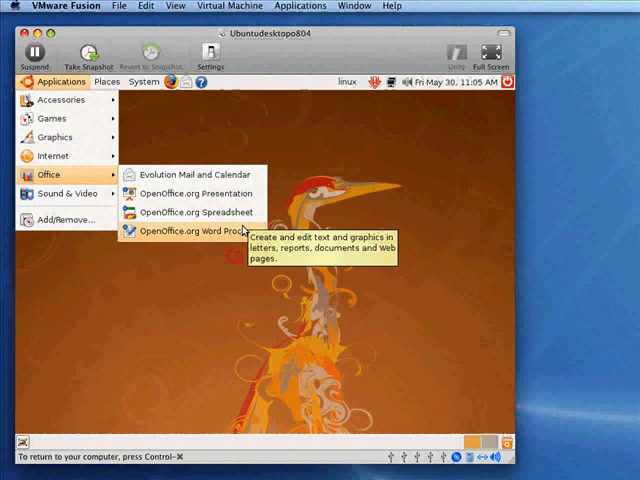
pyautogui.moveTo(65, 193)
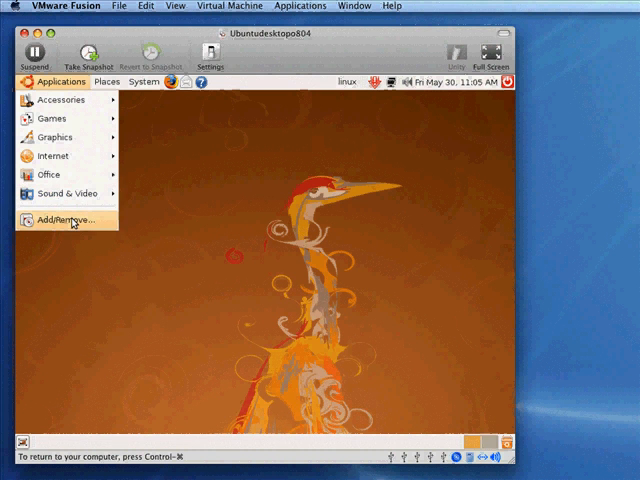
pyautogui.click(65, 219)
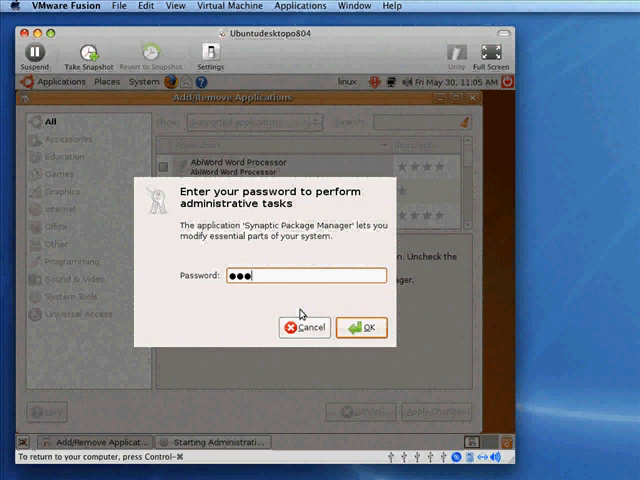
# Step: Confirm the administrator password and browse the application-source filter options
pyautogui.click(362, 327)
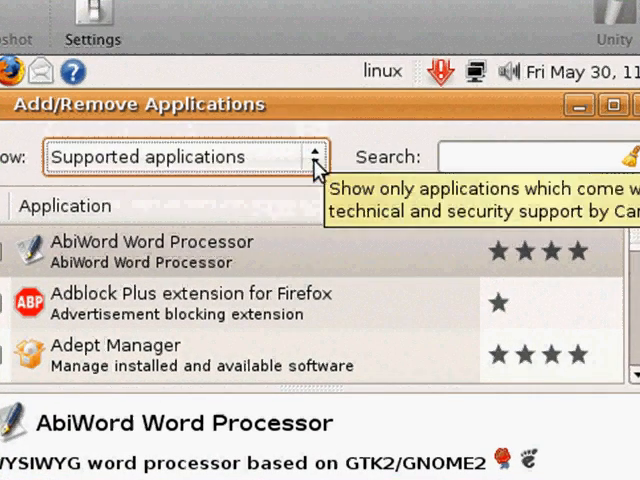
pyautogui.click(183, 156)
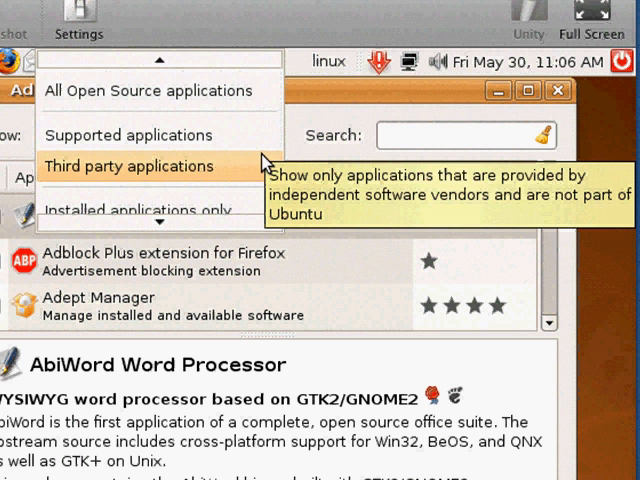
pyautogui.moveTo(145, 91)
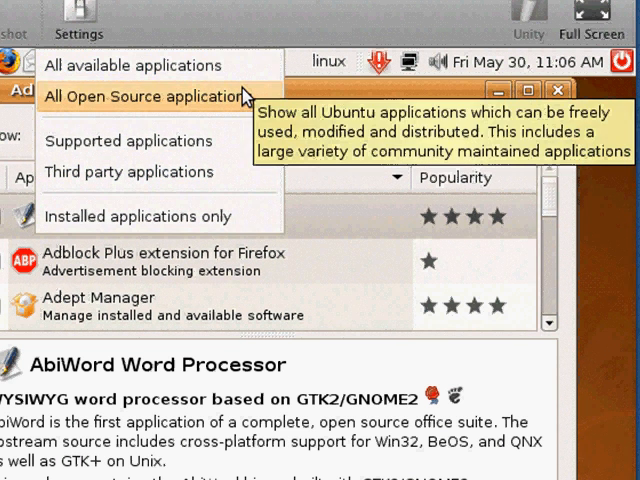
pyautogui.moveTo(250, 98)
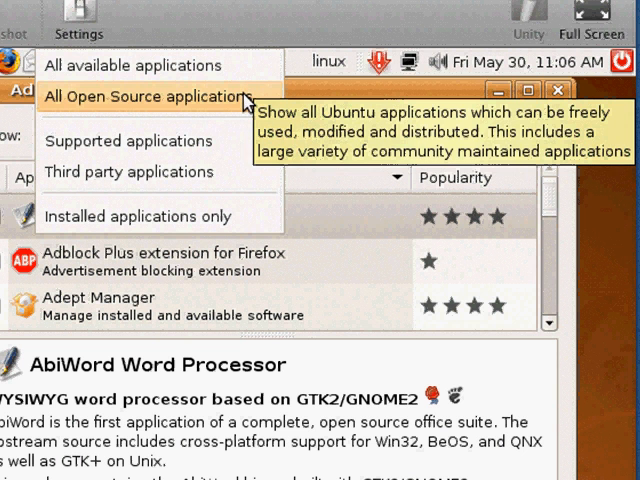
pyautogui.moveTo(140, 65)
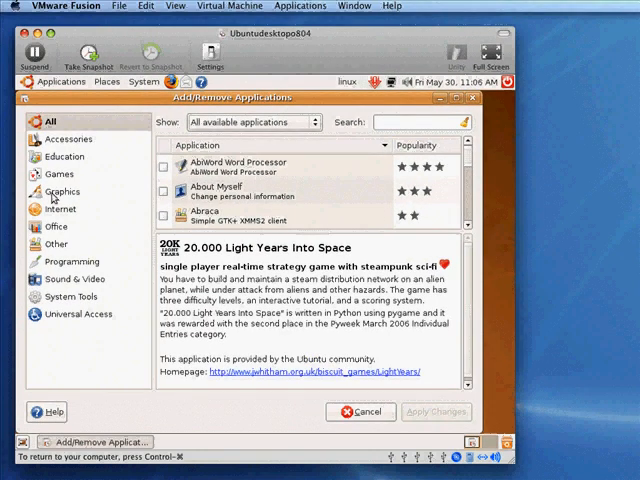
# Step: Tick 3D Chess, enable community software, and cancel removing AisleRiot Solitaire
pyautogui.click(64, 156)
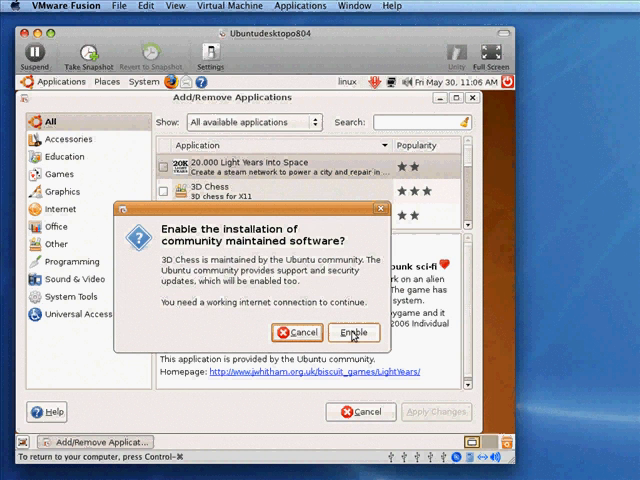
pyautogui.click(353, 332)
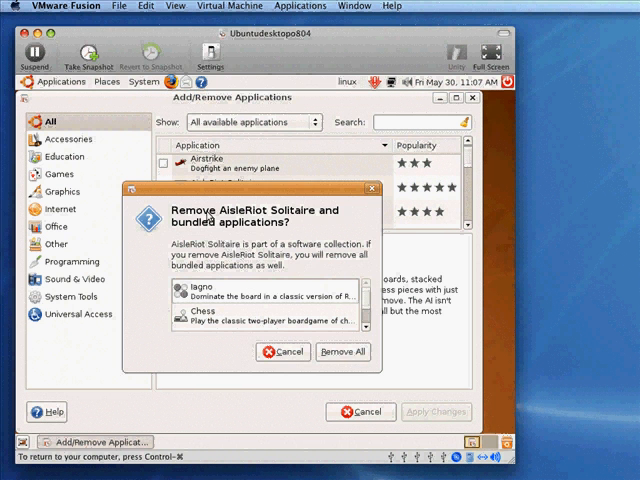
pyautogui.moveTo(295, 371)
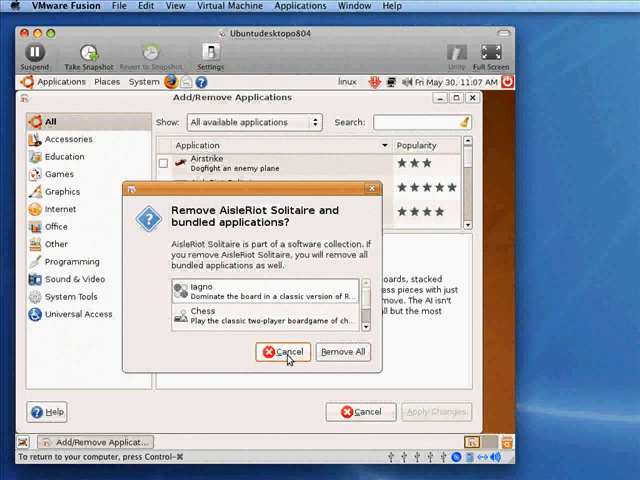
pyautogui.click(283, 352)
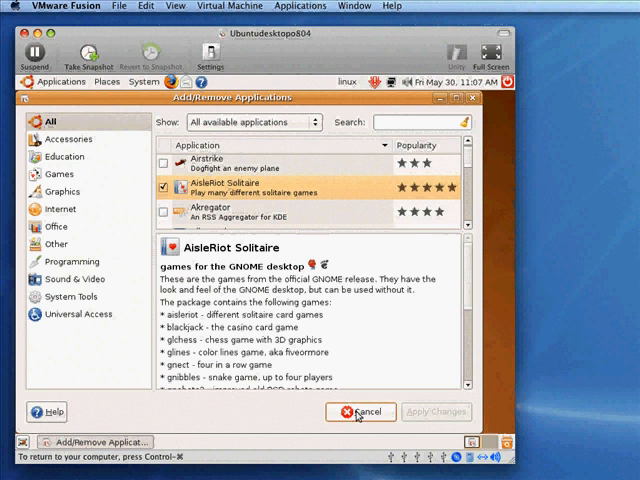
# Step: Cancel Add/Remove Applications, then close Update Manager offering 107 updates
pyautogui.click(361, 412)
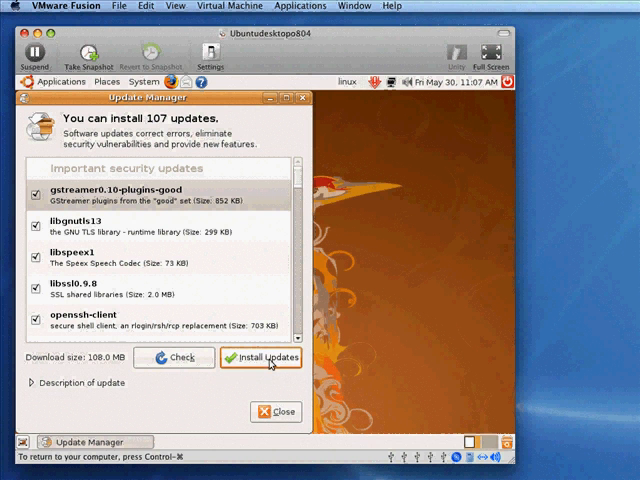
pyautogui.click(273, 411)
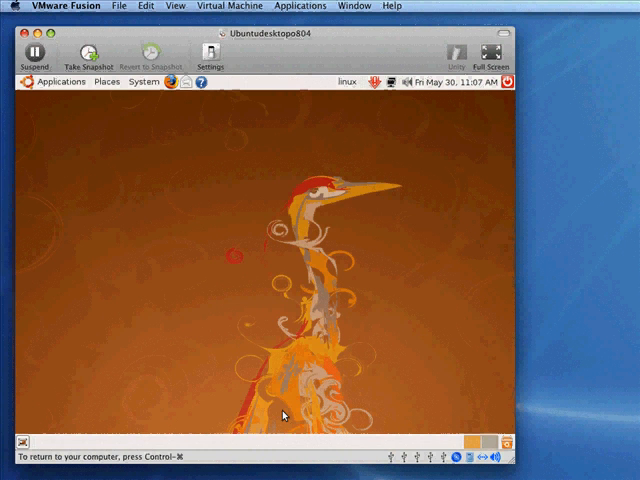
pyautogui.moveTo(95, 183)
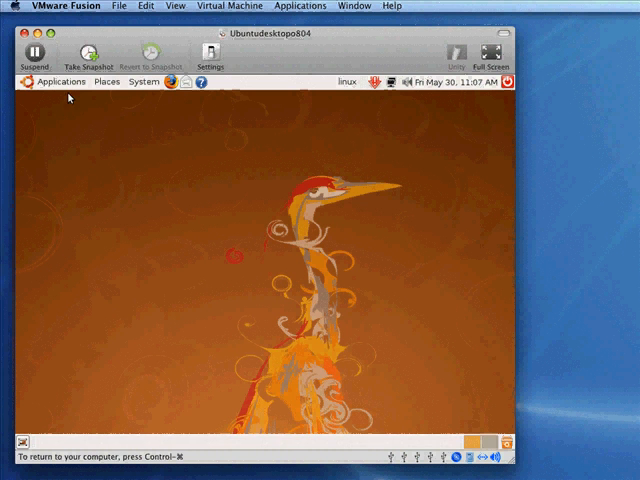
# Step: Open the Ubuntu panel's power menu to bring up the shut down options
pyautogui.click(106, 81)
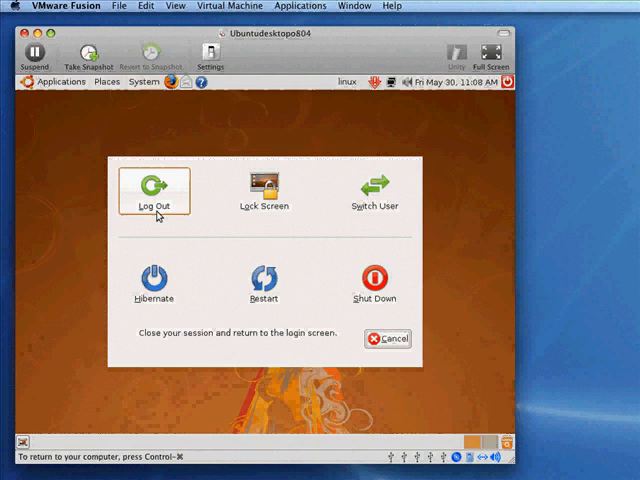
pyautogui.moveTo(376, 283)
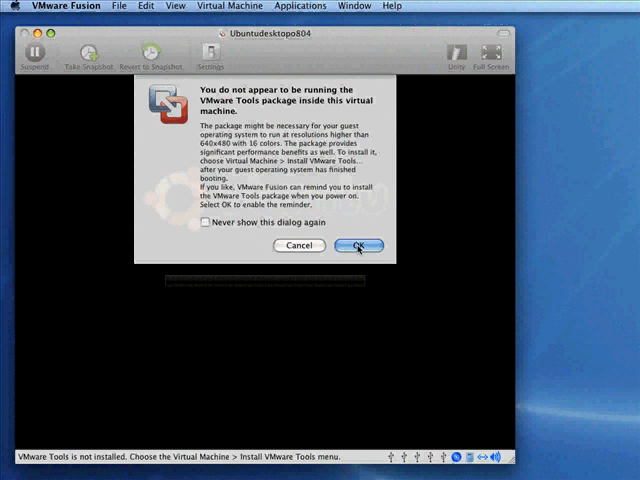
# Step: Dismiss the VMware Tools reminder so the library shows Ubuntudesktopo804 stopped
pyautogui.click(357, 246)
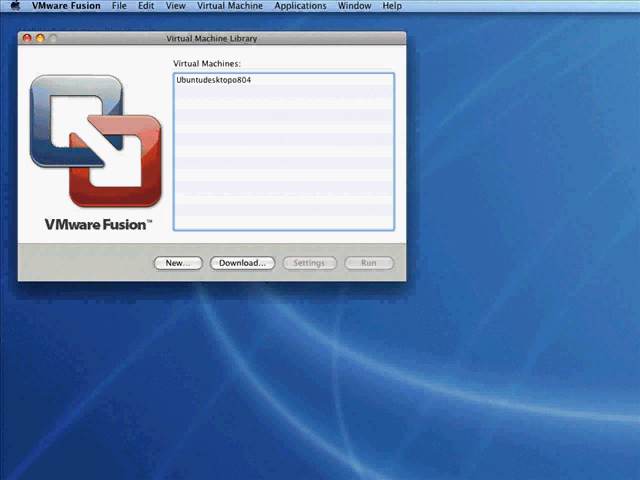
pyautogui.moveTo(222, 84)
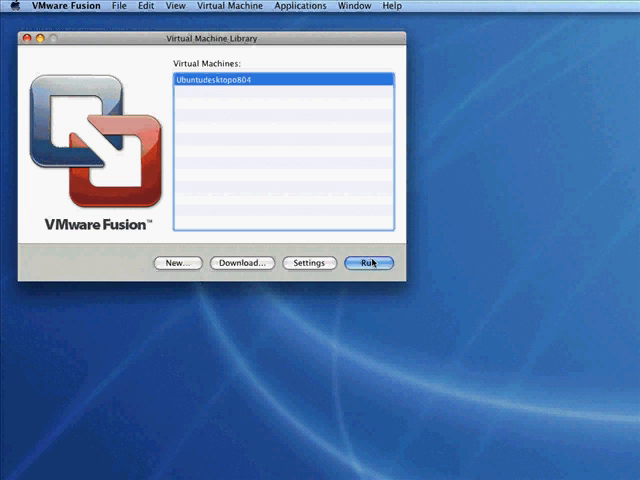
pyautogui.moveTo(369, 263)
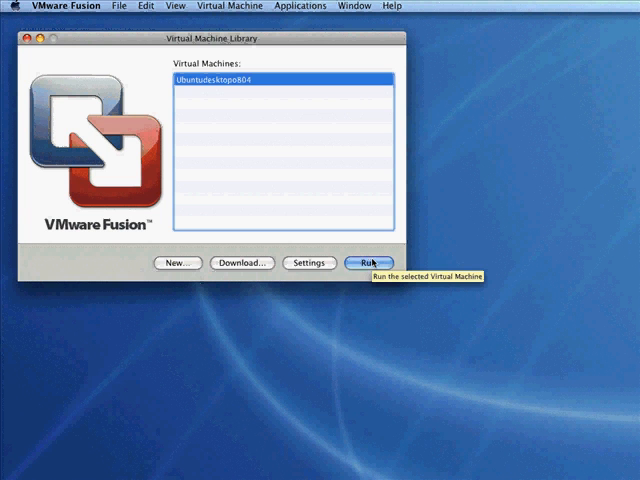